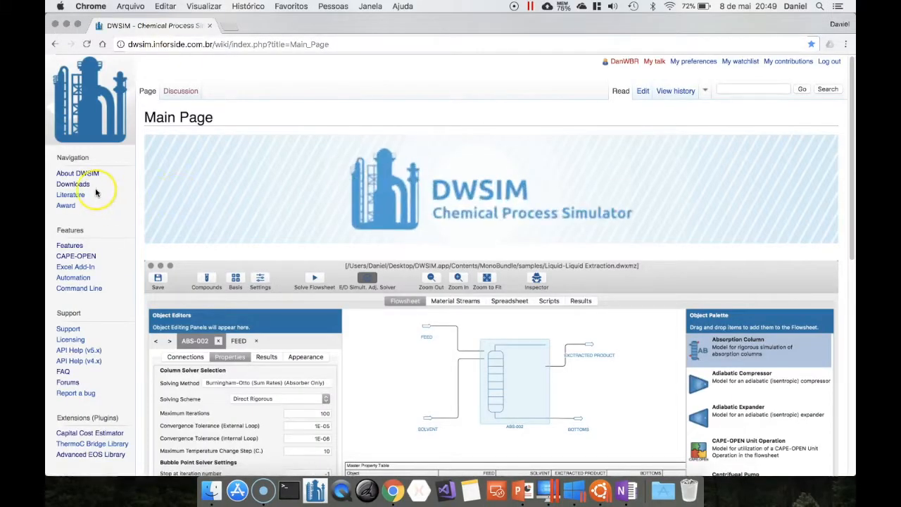
Reach the DWSIM for Desktop Systems section and the macOS (OS X) DOWNLOAD link
left_click(74, 183)
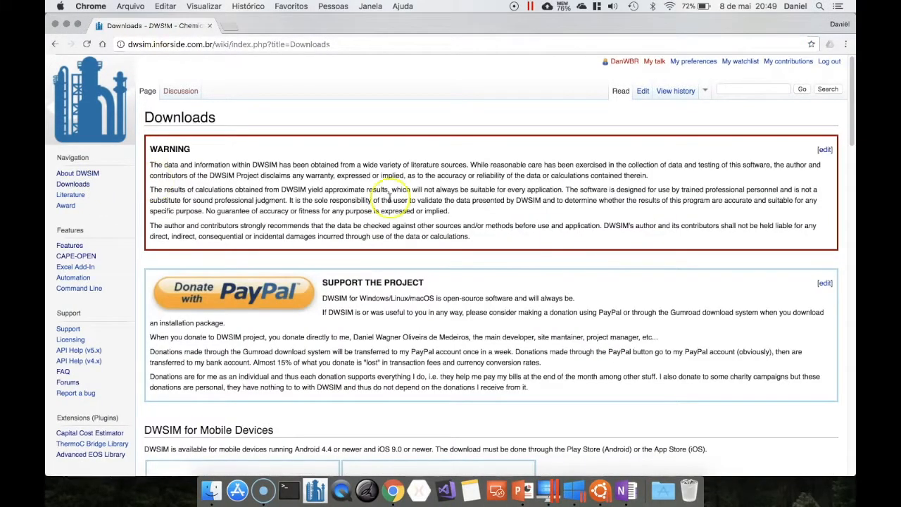
scroll("down", 3)
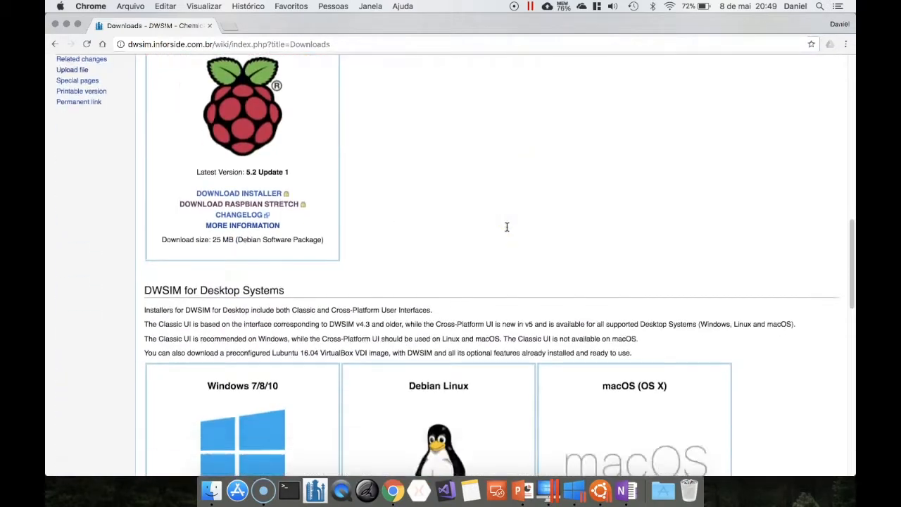
scroll("down", 3)
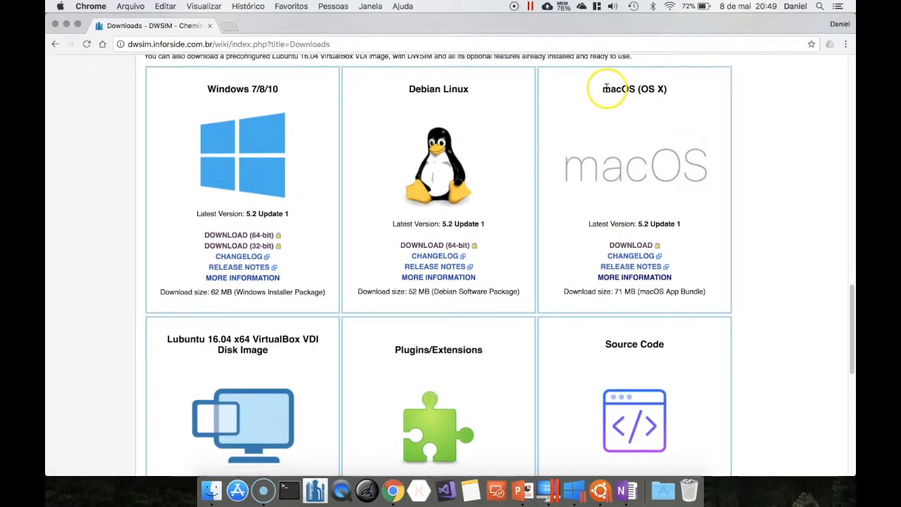
left_click(631, 245)
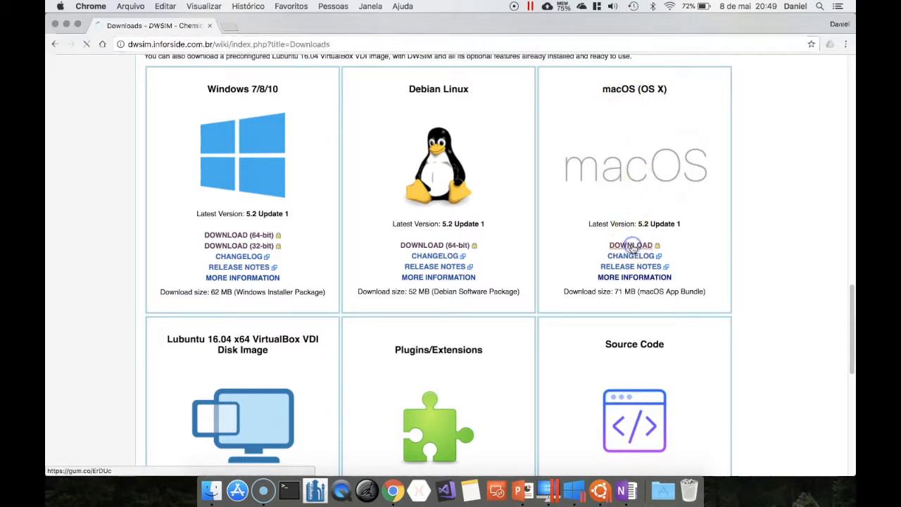
Get the DWSIM Simulator (Version 5) macOS App Bundle on Gumroad for $0 via Buy this and Get
left_click(631, 245)
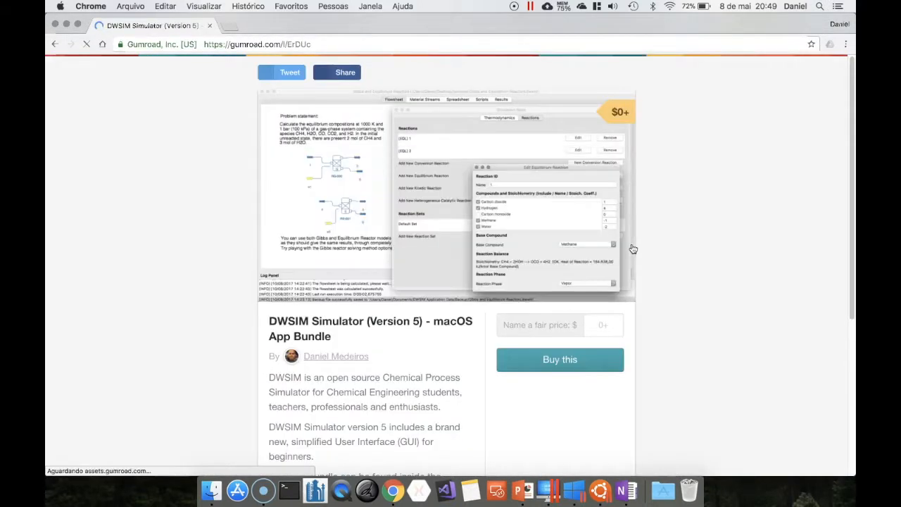
scroll("down", 3)
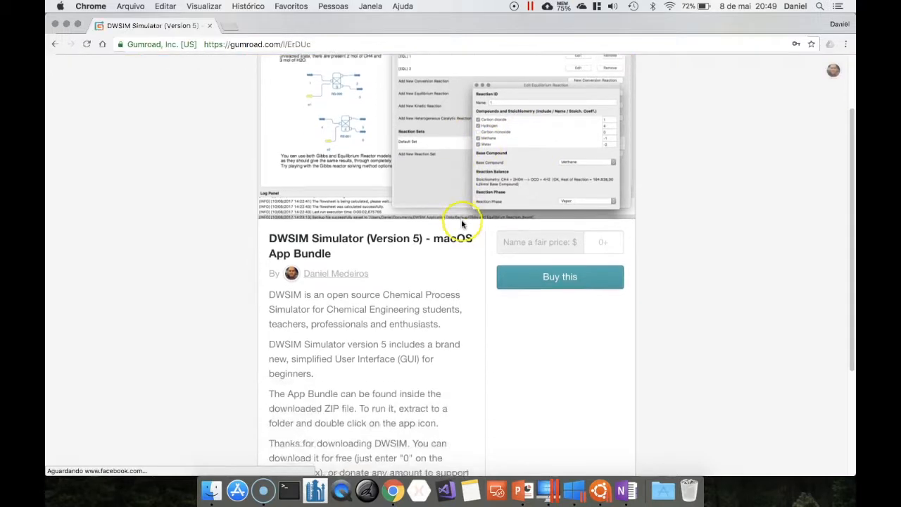
scroll("down", 3)
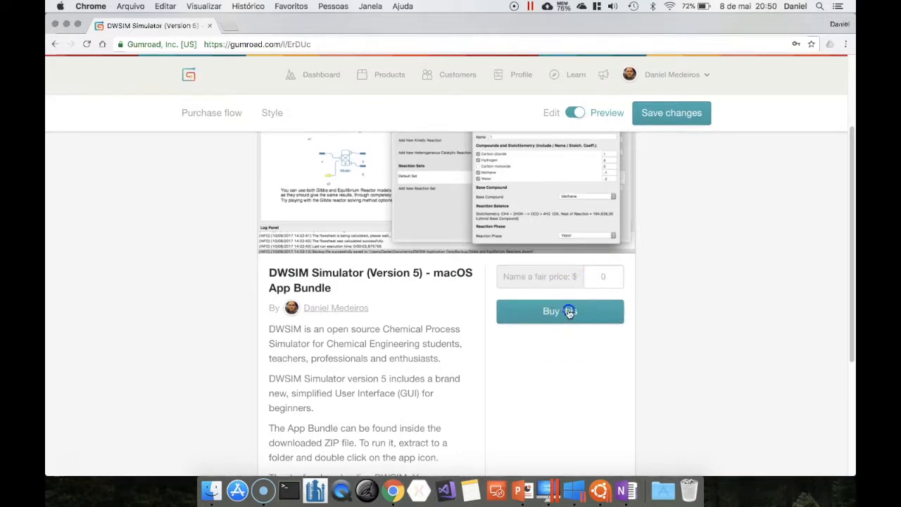
left_click(560, 311)
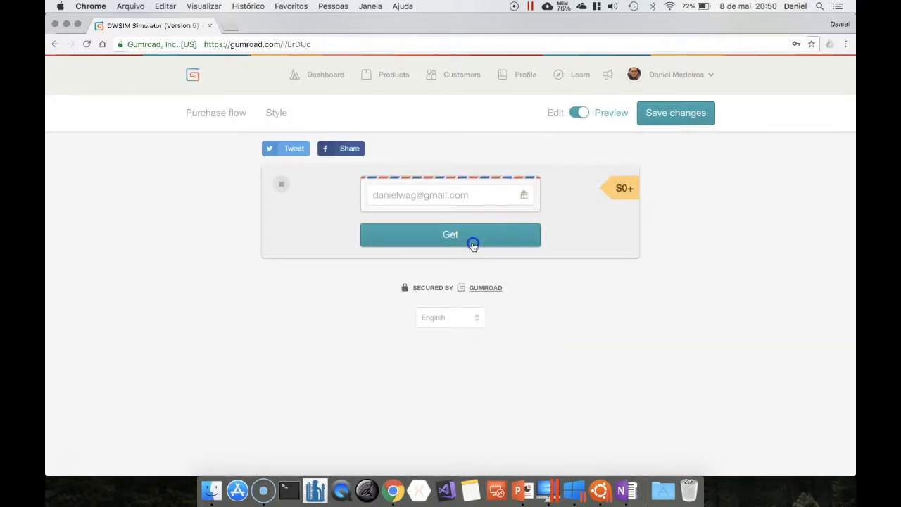
left_click(451, 234)
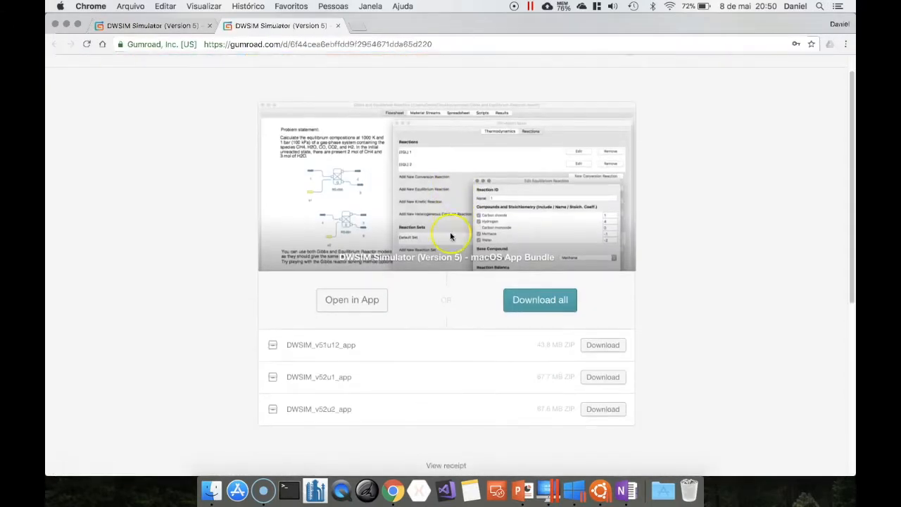
mouse_move(584, 408)
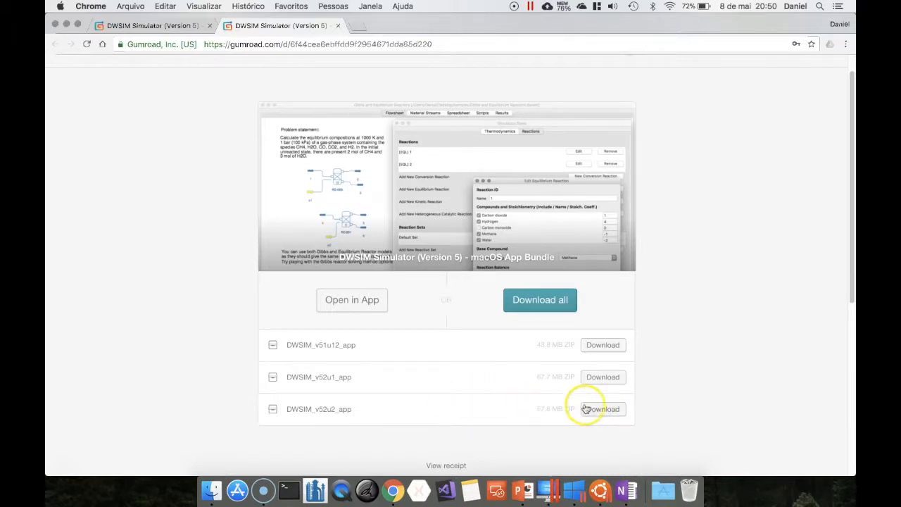
mouse_move(374, 219)
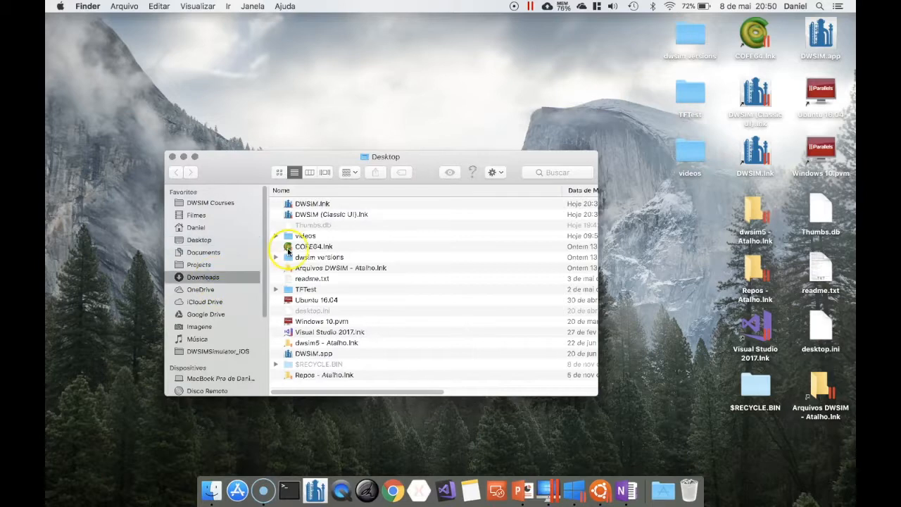
Locate DWSIM_v52u2_app.zip in Downloads and hand it to Keka for extraction
left_click(203, 276)
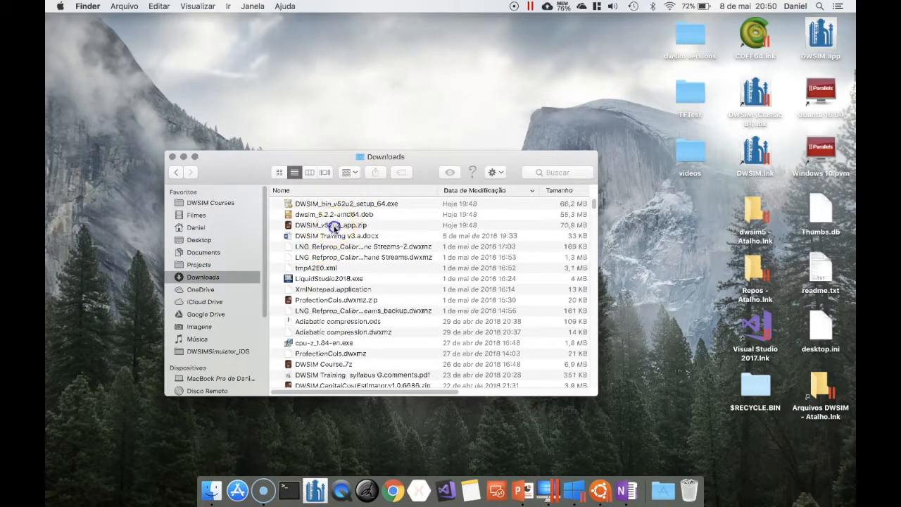
left_click(331, 225)
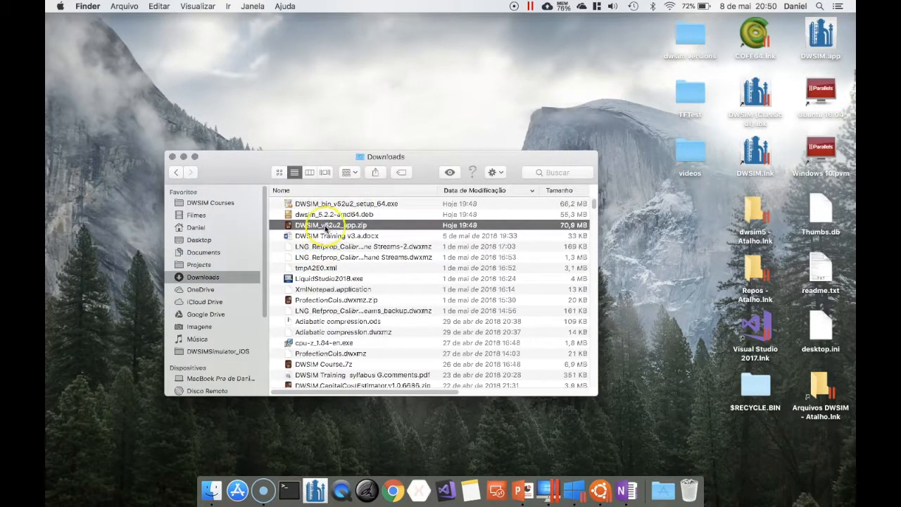
double_click(331, 225)
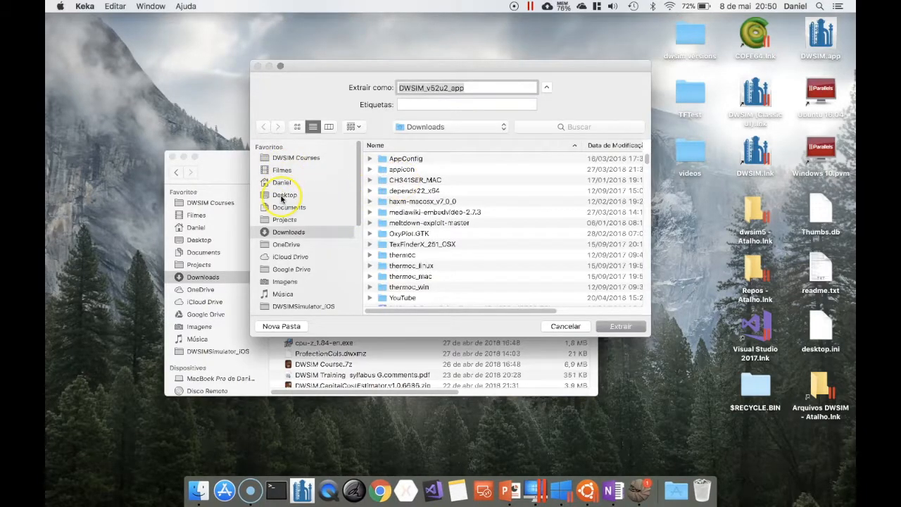
Extract the DWSIM_v52u2_app archive to the Desktop with Extrair
left_click(284, 195)
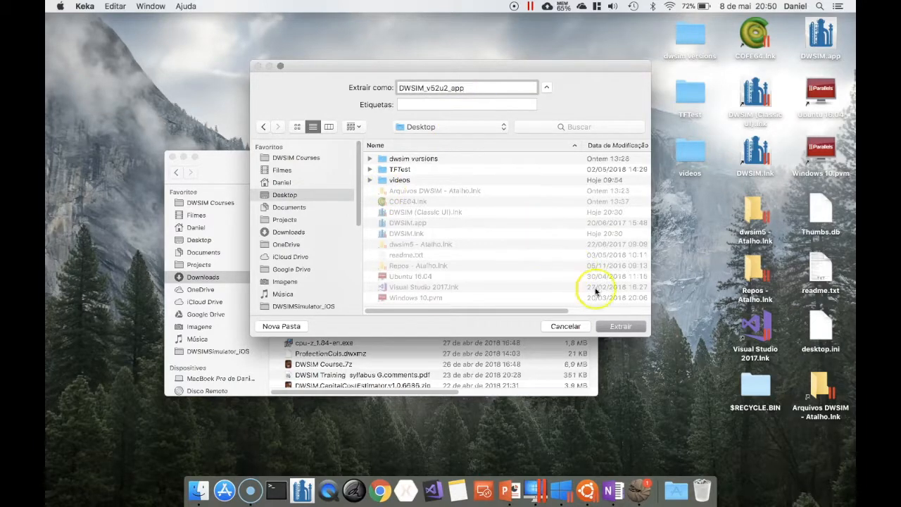
left_click(620, 327)
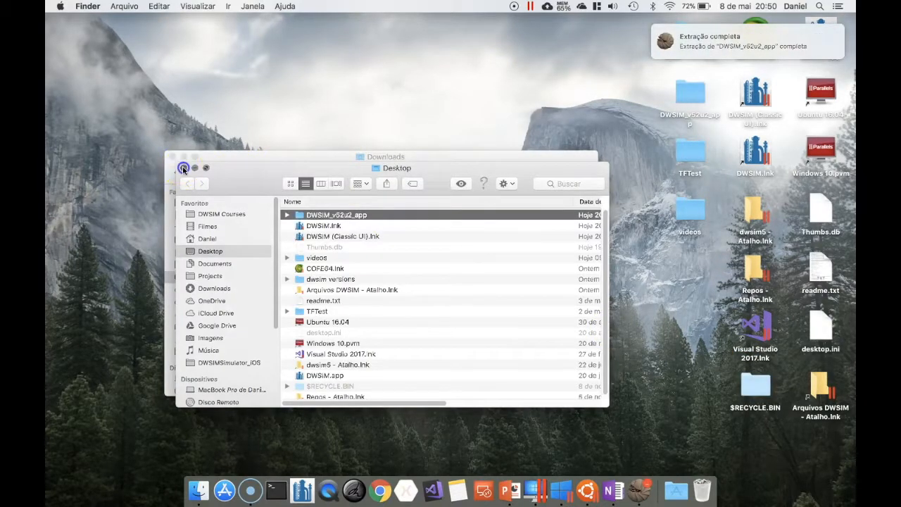
Show the extracted DWSIM_v52u2_app folder with DWSIM.app and readme.txt, ignoring Keka's crash alert
left_click(183, 168)
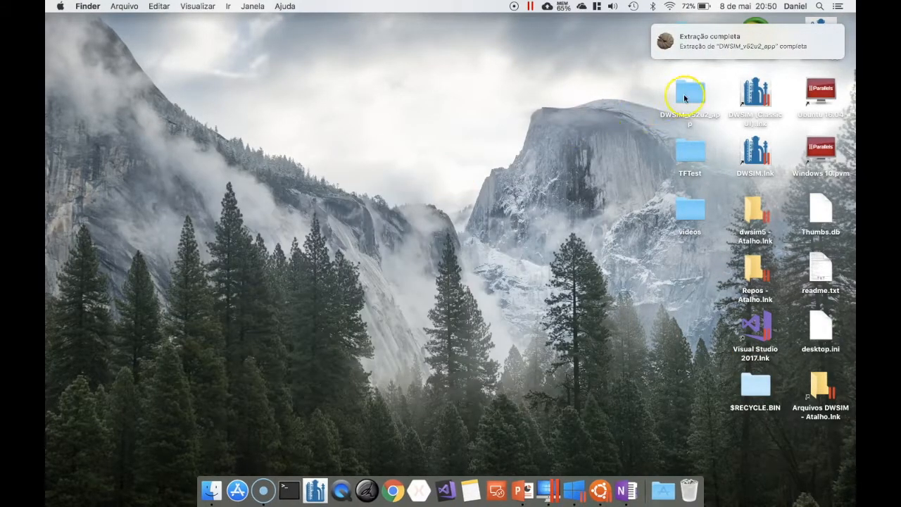
double_click(690, 93)
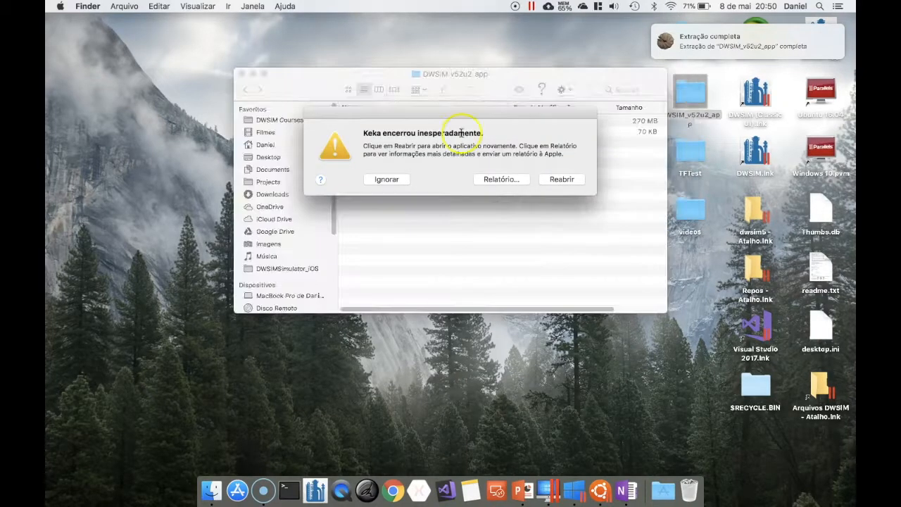
left_click(386, 179)
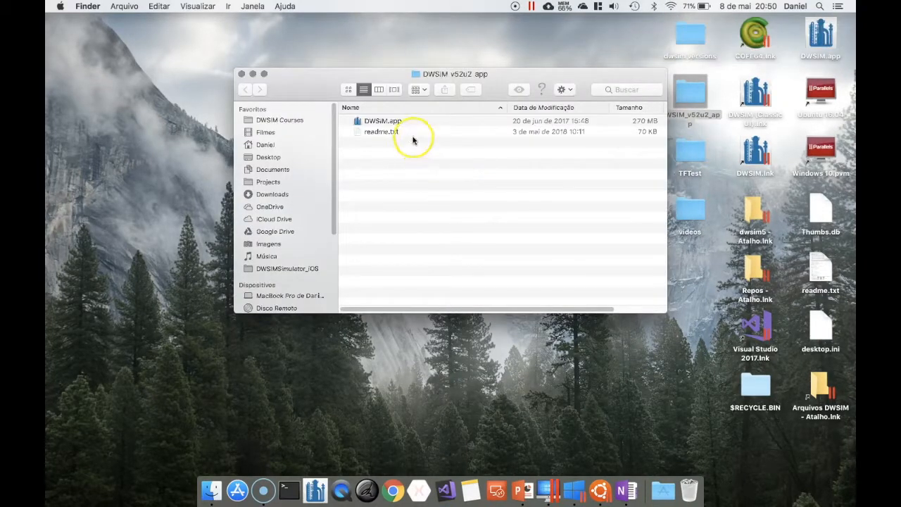
left_click(383, 121)
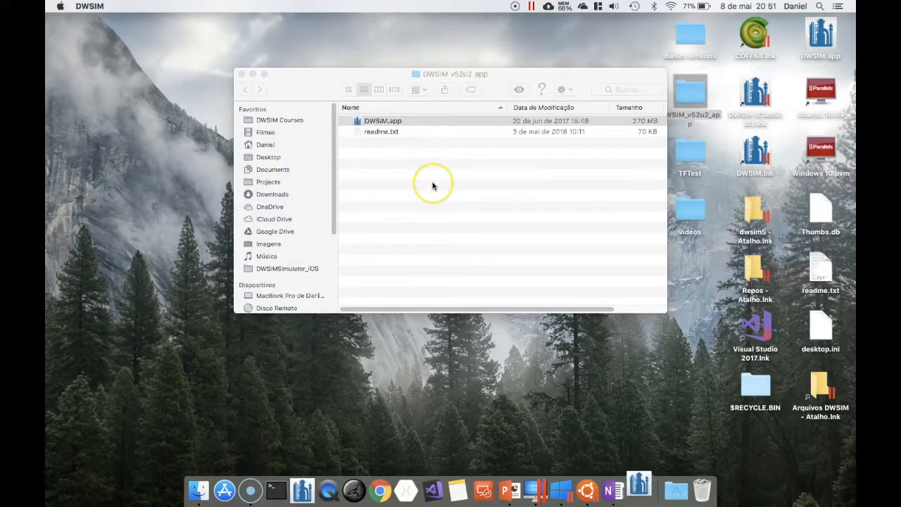
Launch DWSIM.app and display its About window confirming Version 5.2 Update 2 on macOS
double_click(383, 121)
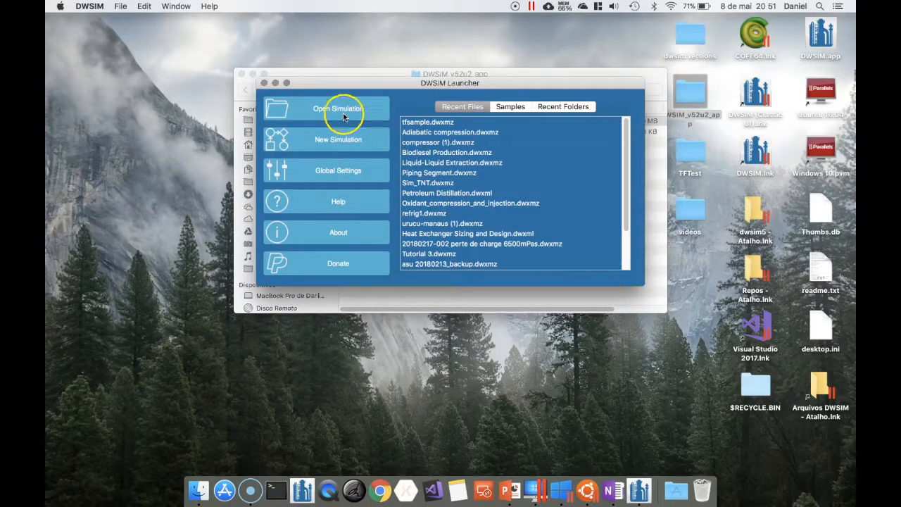
left_click(338, 232)
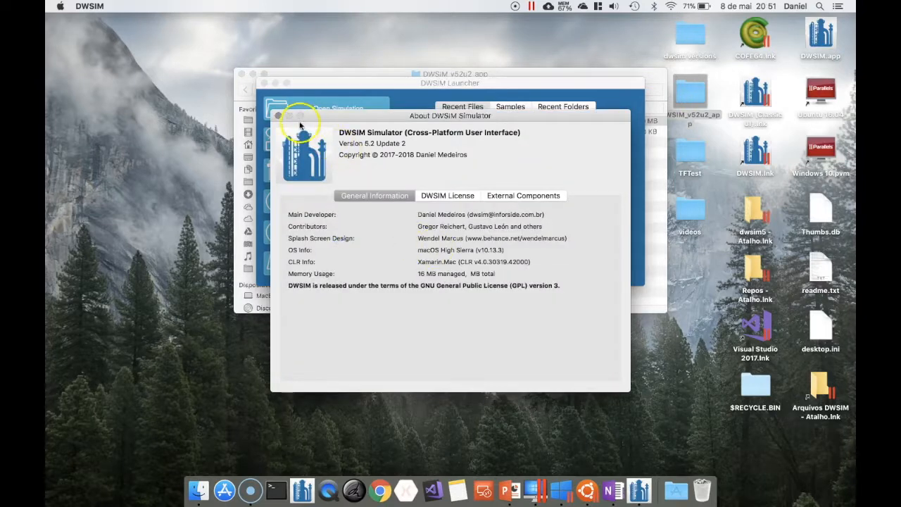